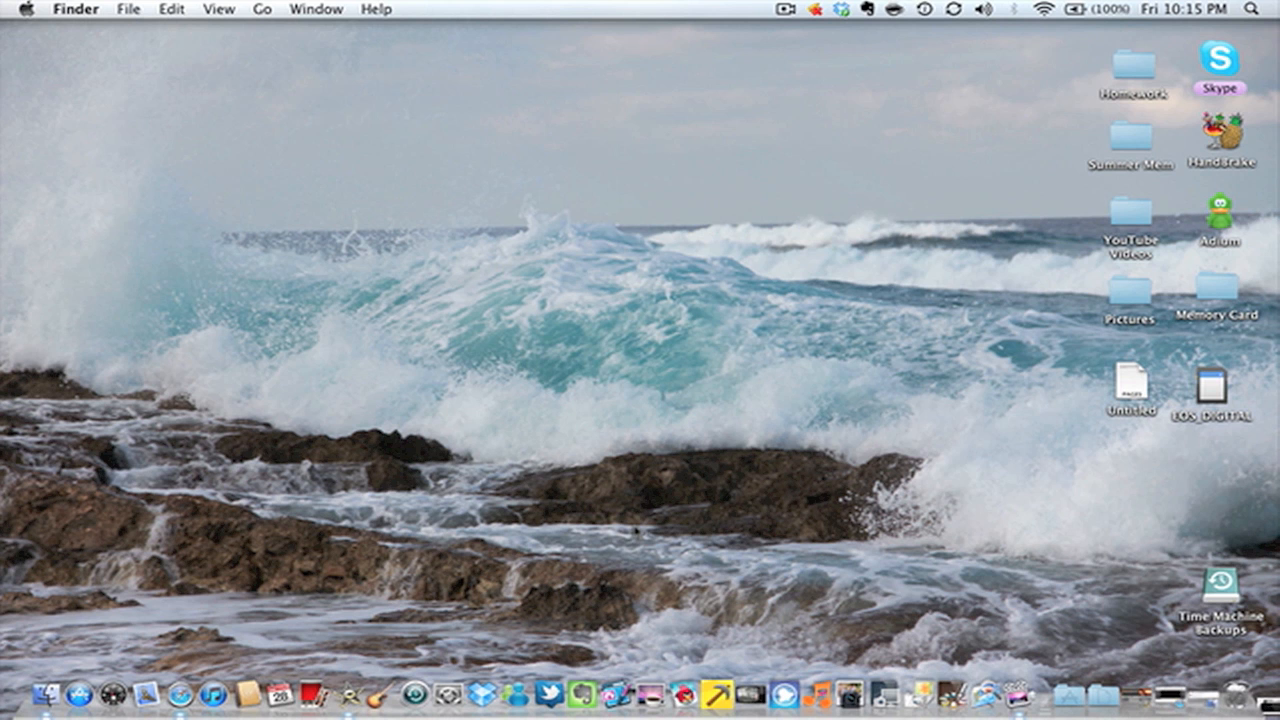
Step: Open About This Mac from the Apple menu to confirm the 8 GB DDR3 memory
{"action": "left_click", "coordinate": [25, 9]}
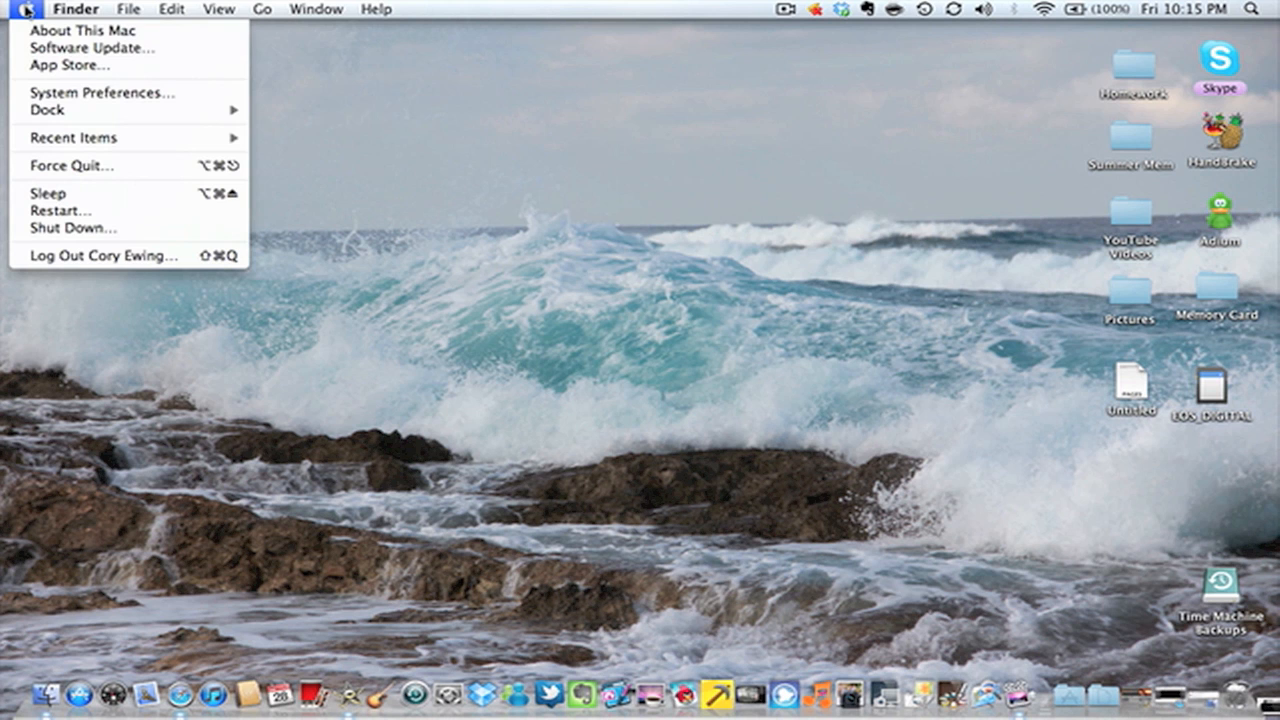
{"action": "left_click", "coordinate": [77, 30]}
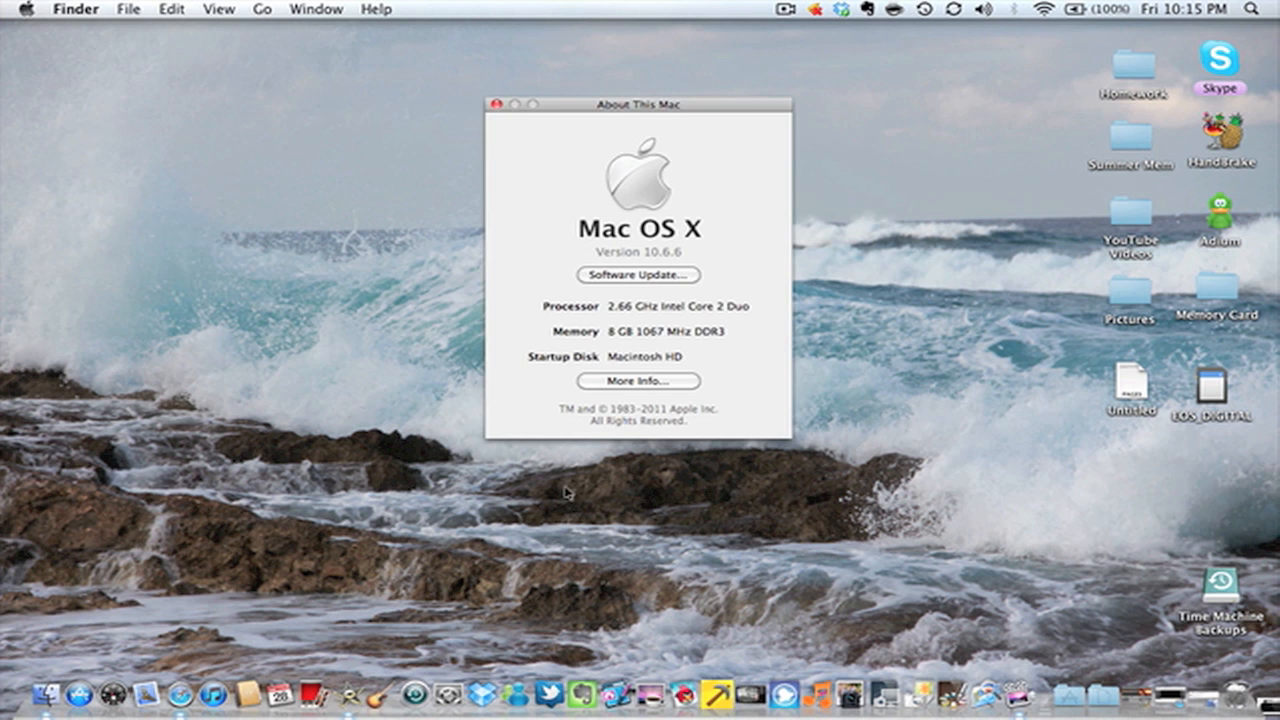